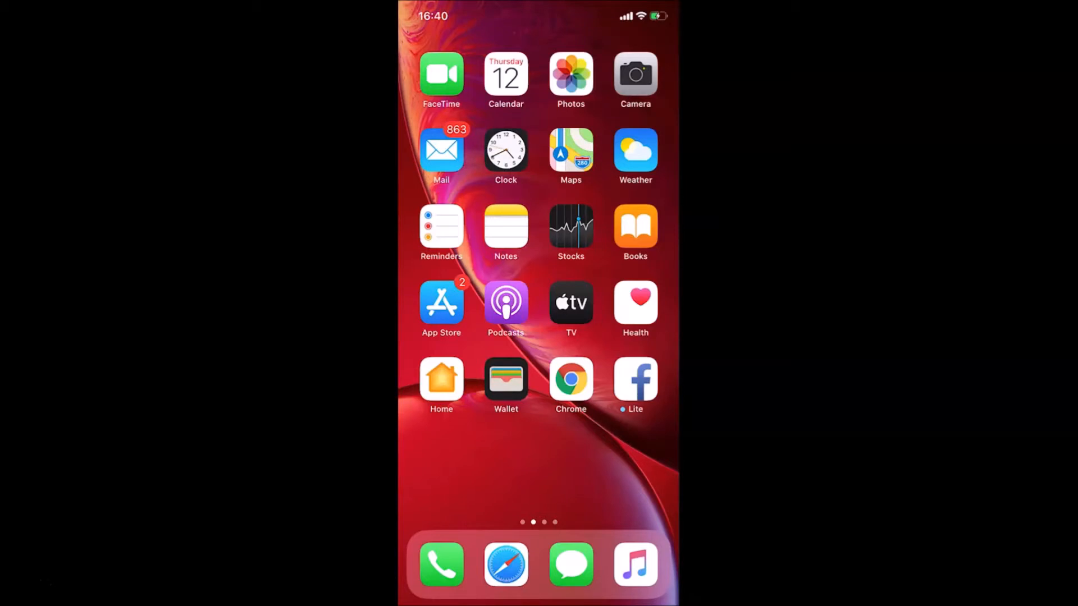
pyautogui.moveTo(576, 346)
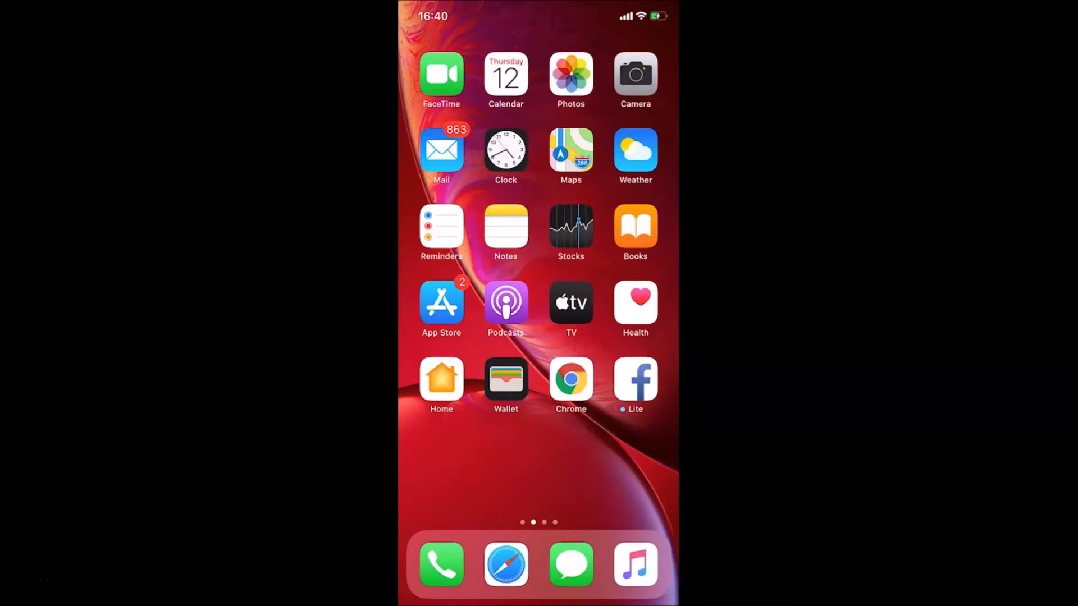
# Launch the Settings app from the next Home Screen page.
pyautogui.hscroll(-3)
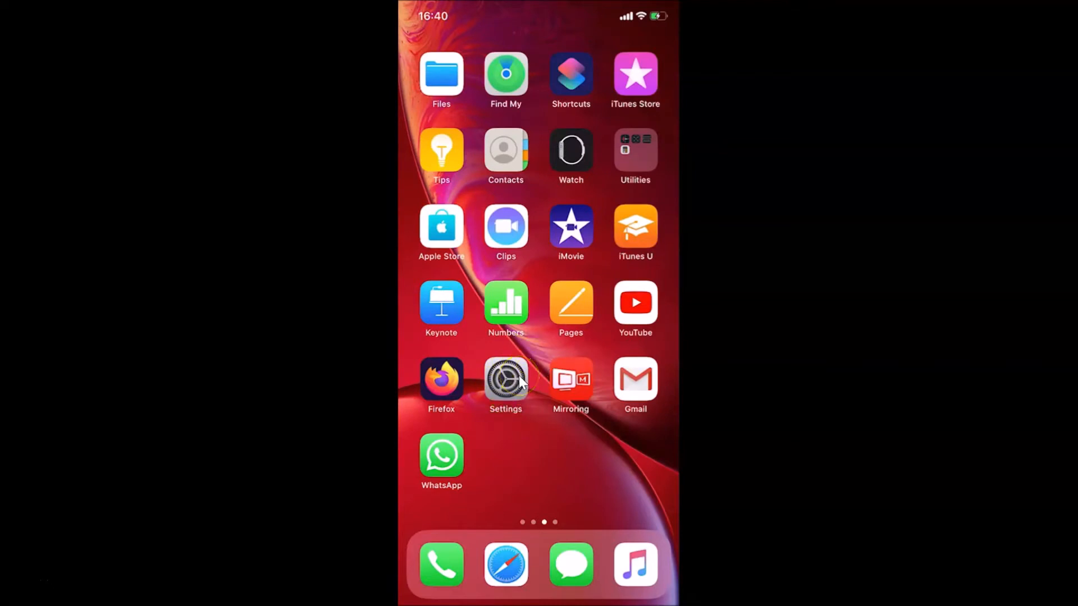
pyautogui.click(505, 382)
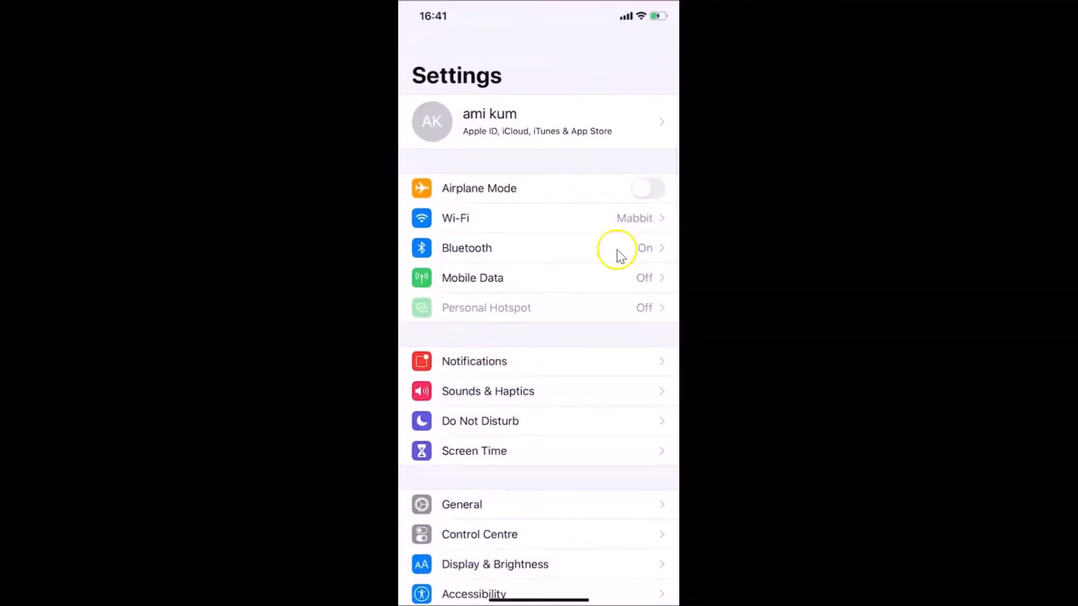
pyautogui.moveTo(453, 247)
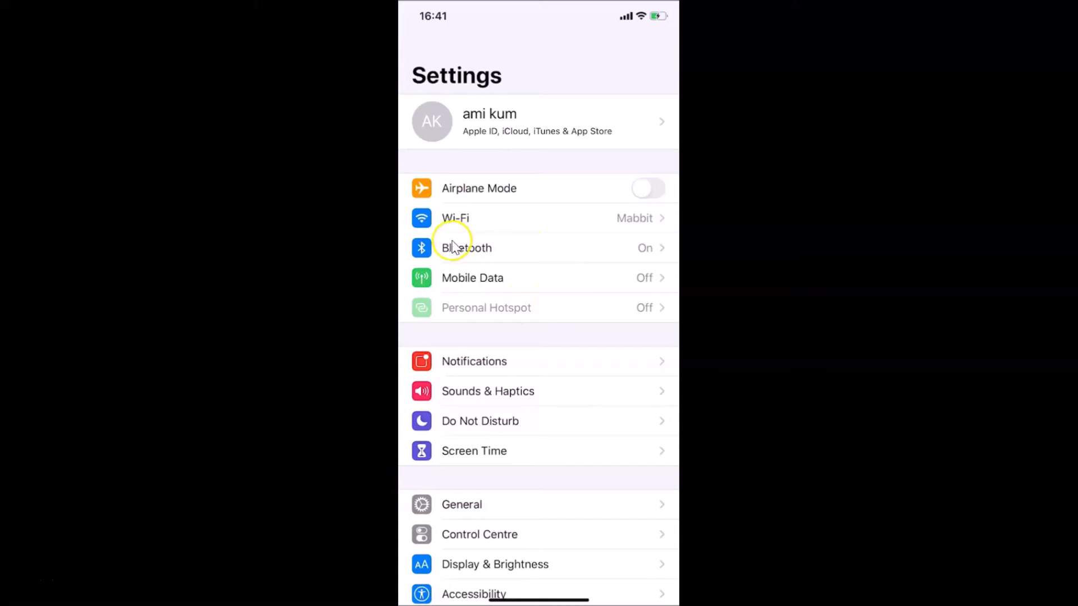
pyautogui.moveTo(487, 230)
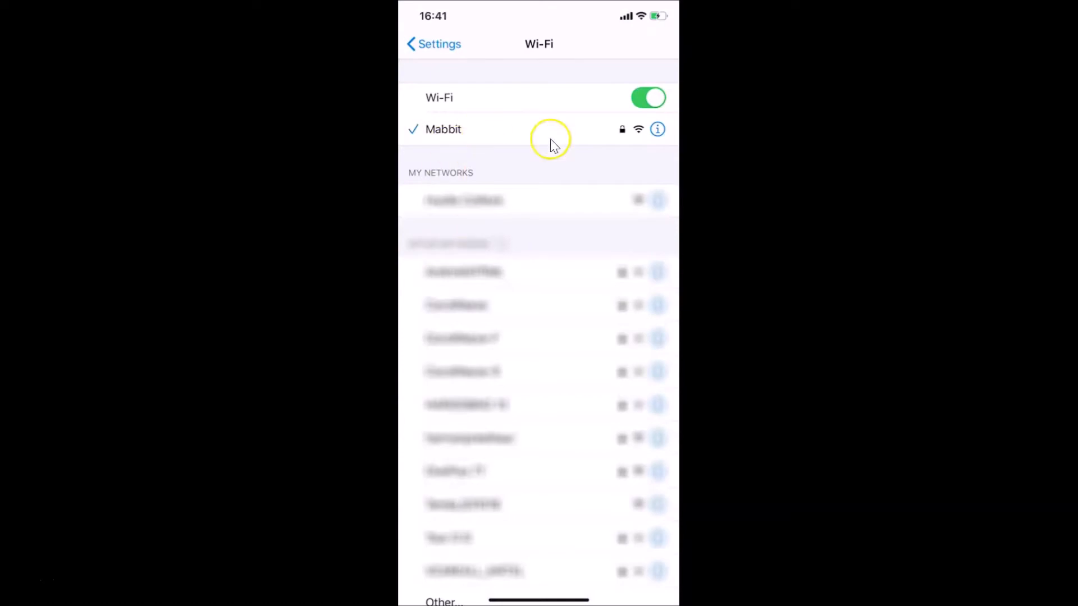
pyautogui.moveTo(534, 236)
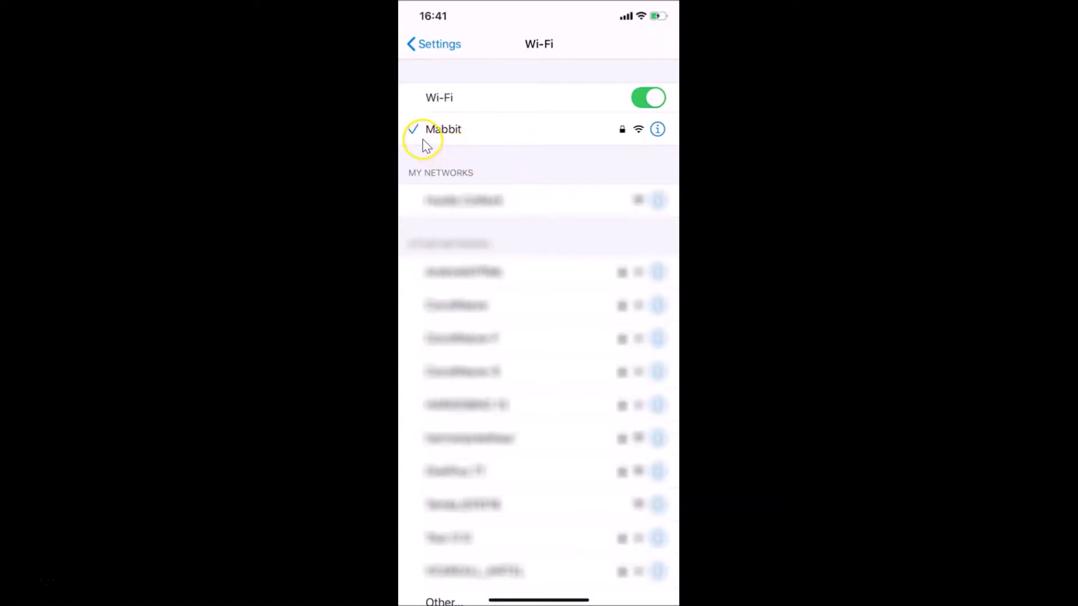
pyautogui.moveTo(471, 130)
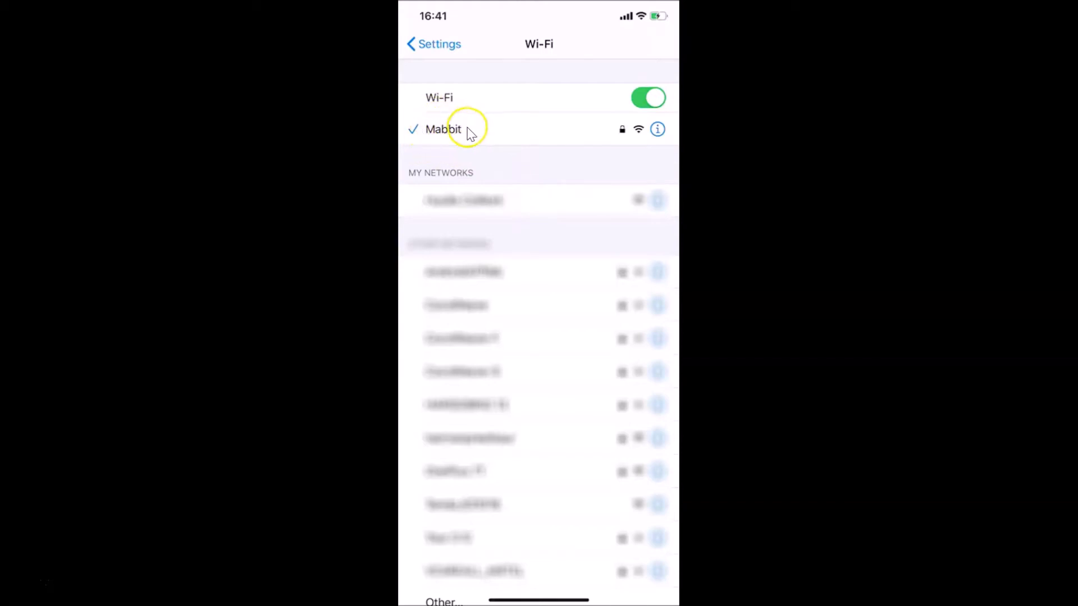
pyautogui.moveTo(437, 133)
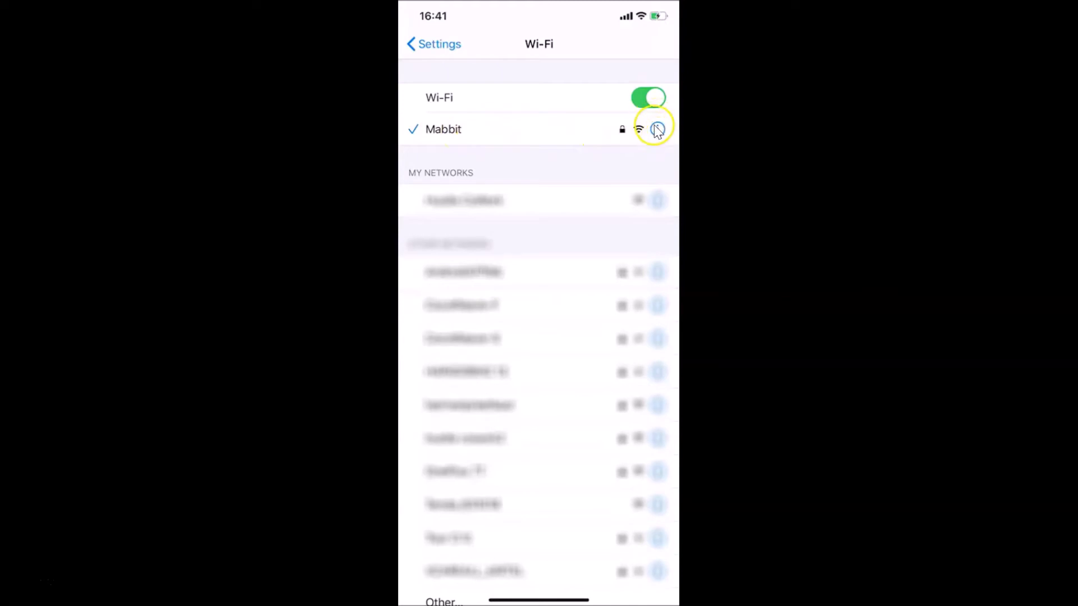
pyautogui.moveTo(443, 137)
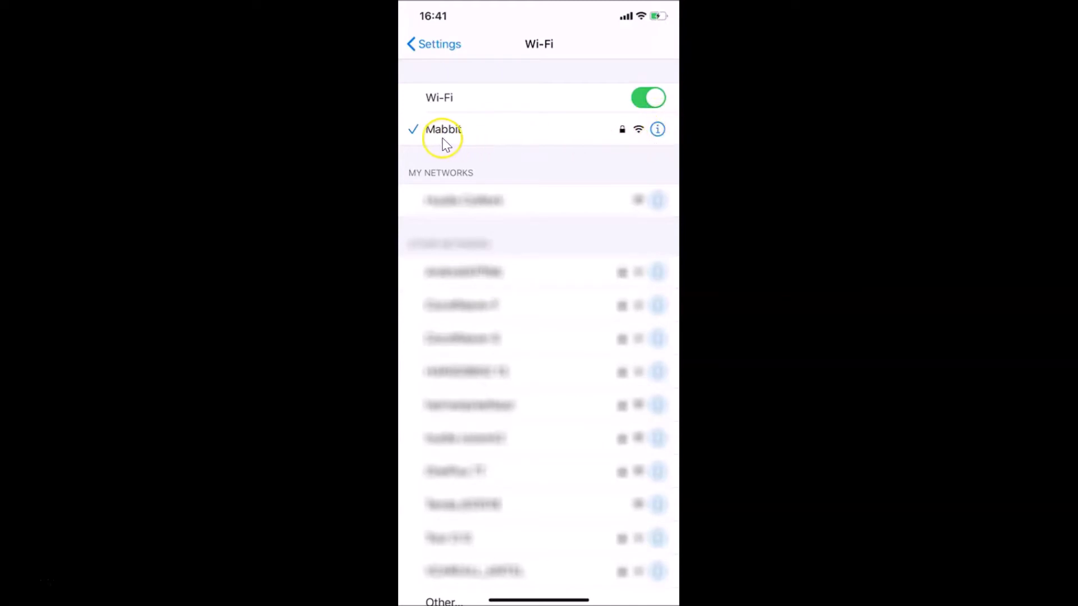
pyautogui.moveTo(647, 139)
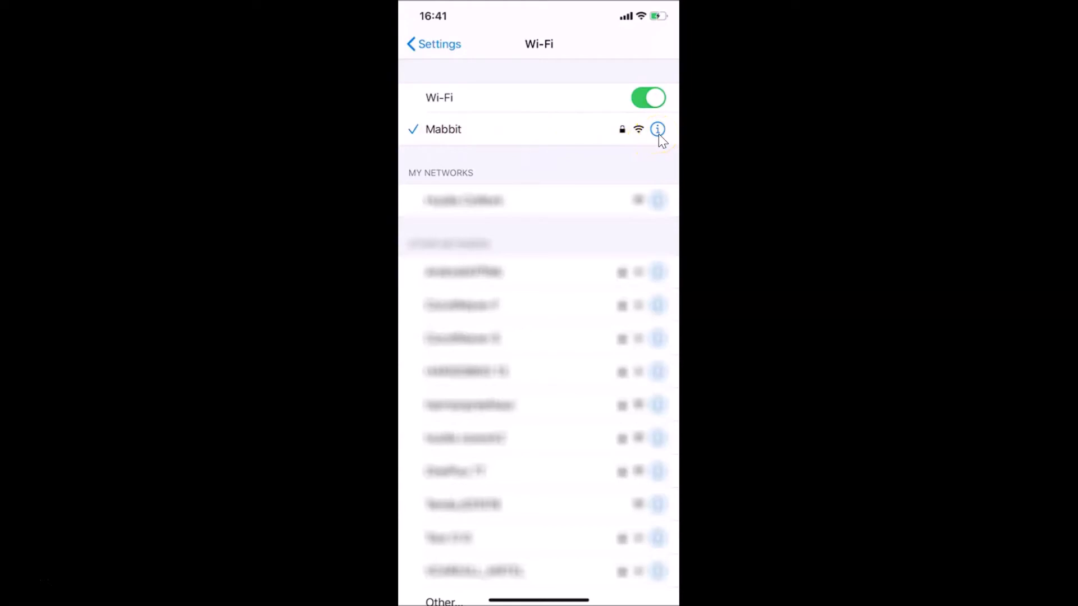
# Show the connected Mabbit network's details page with its IPv4 address and Router IP.
pyautogui.click(657, 130)
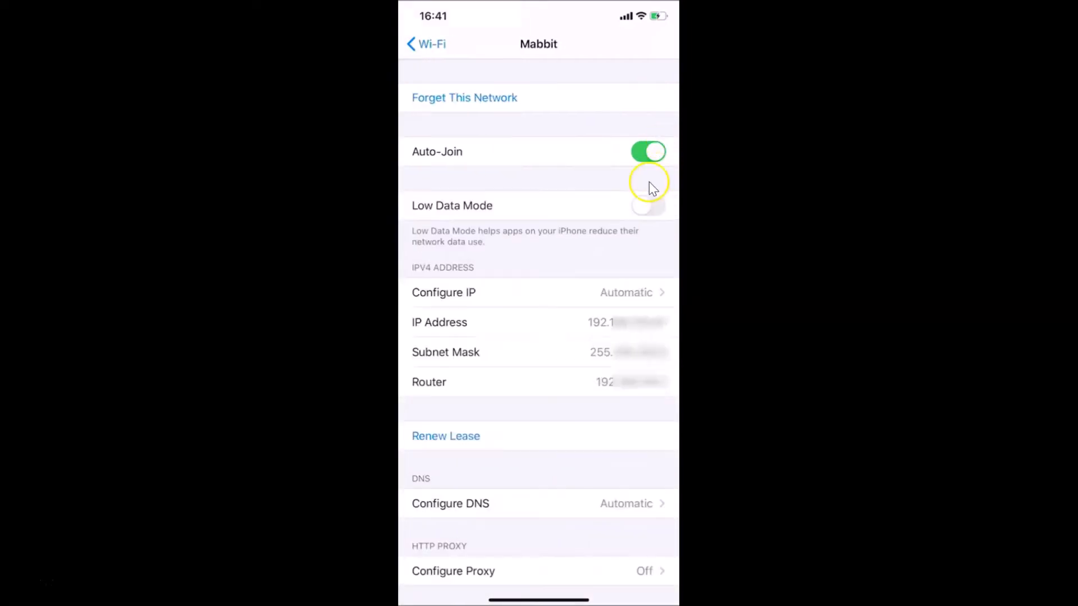
pyautogui.moveTo(566, 290)
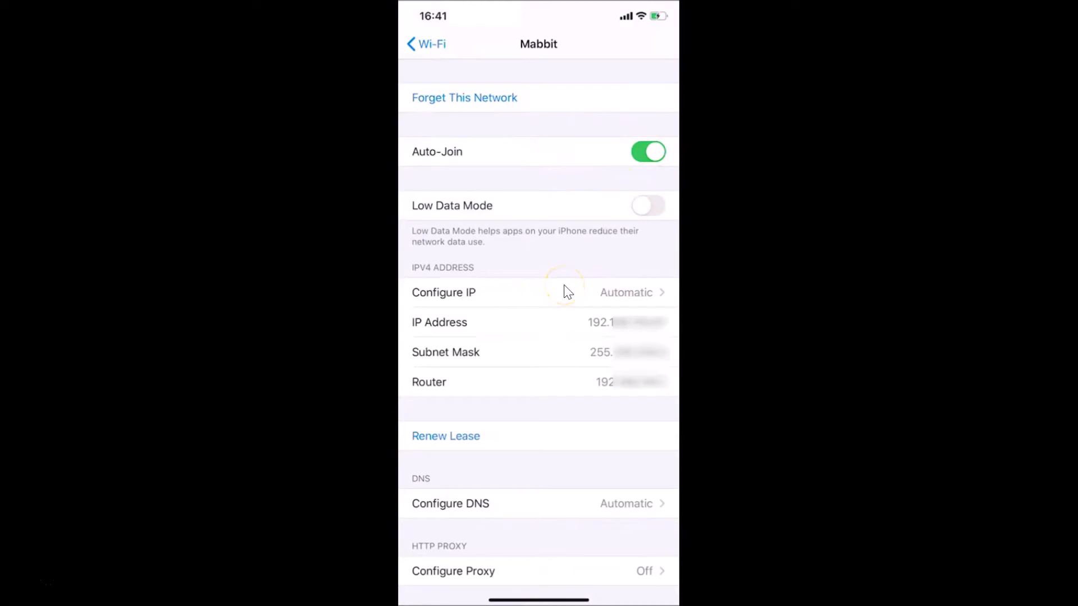
pyautogui.moveTo(471, 272)
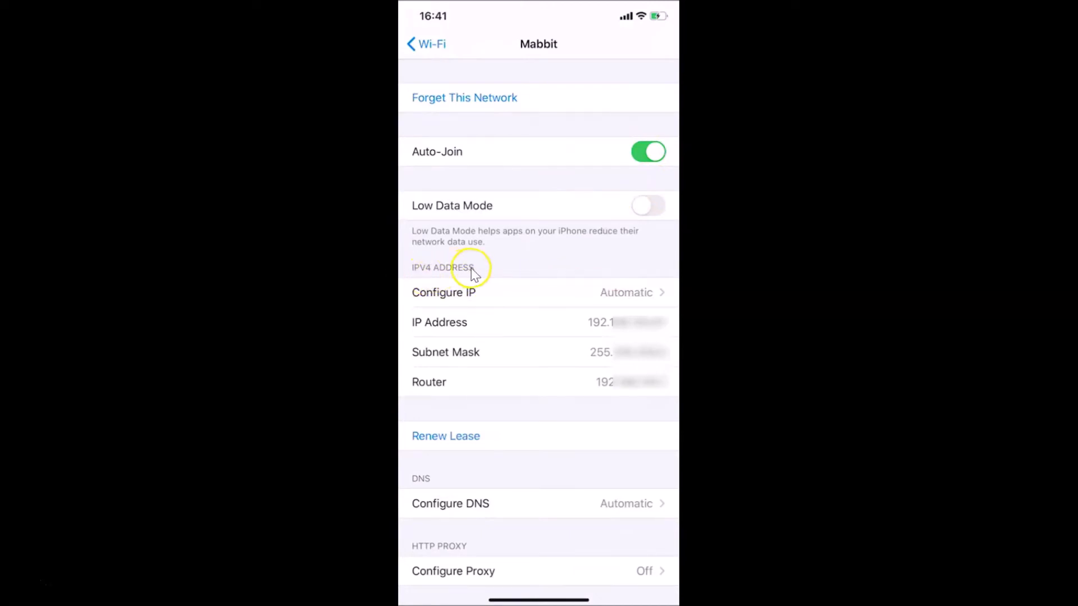
pyautogui.moveTo(447, 360)
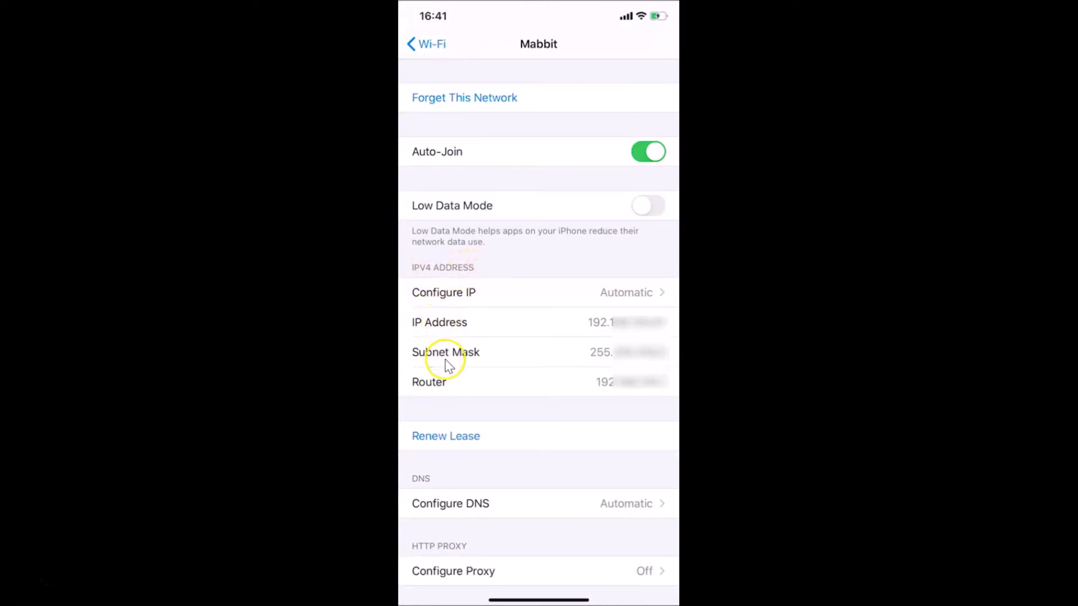
pyautogui.moveTo(597, 386)
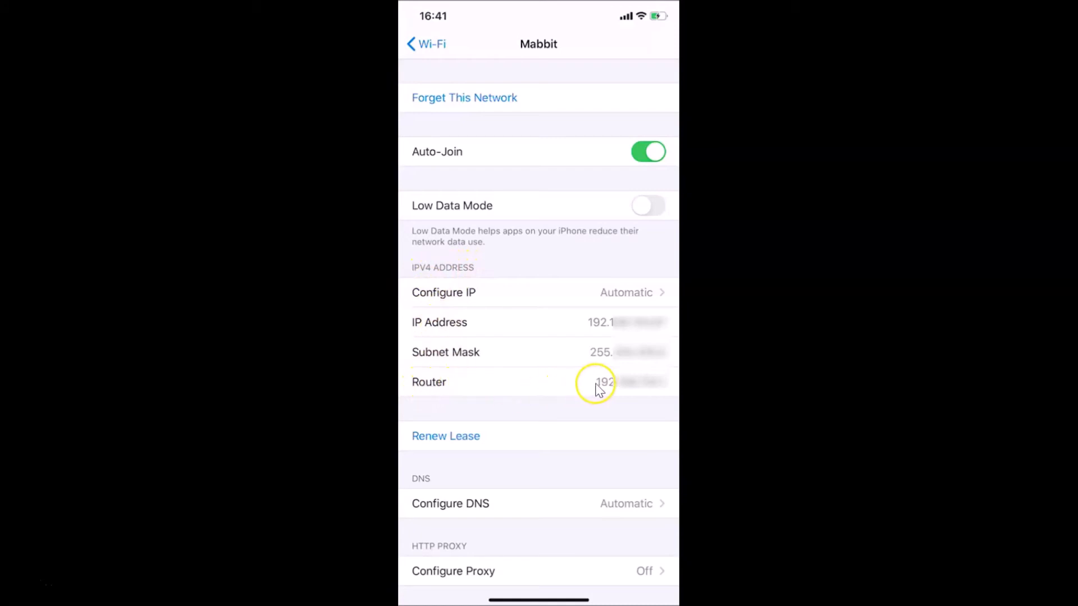
pyautogui.moveTo(621, 398)
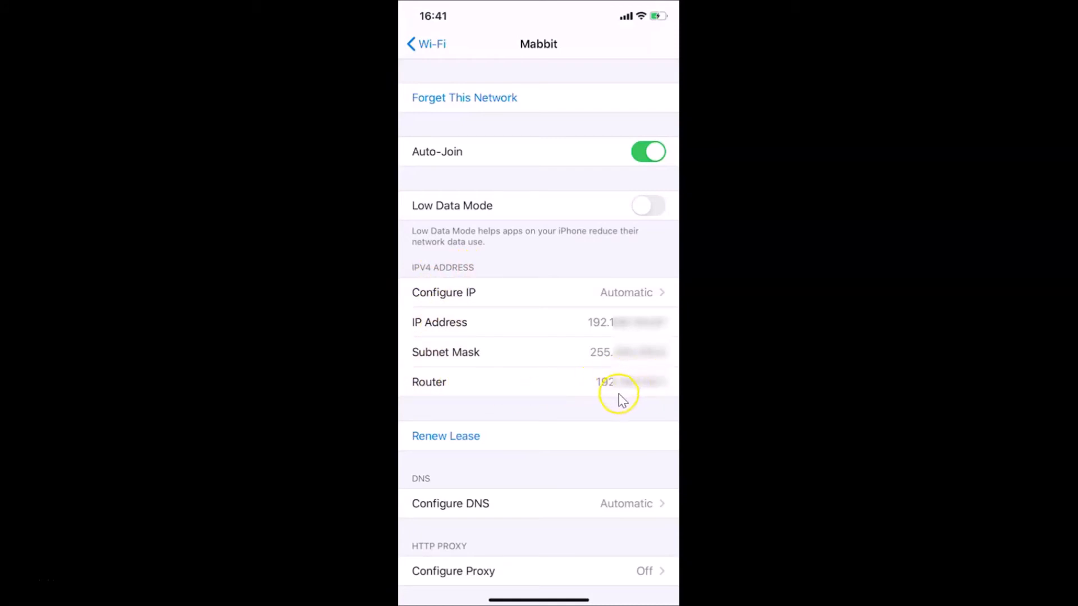
pyautogui.moveTo(549, 390)
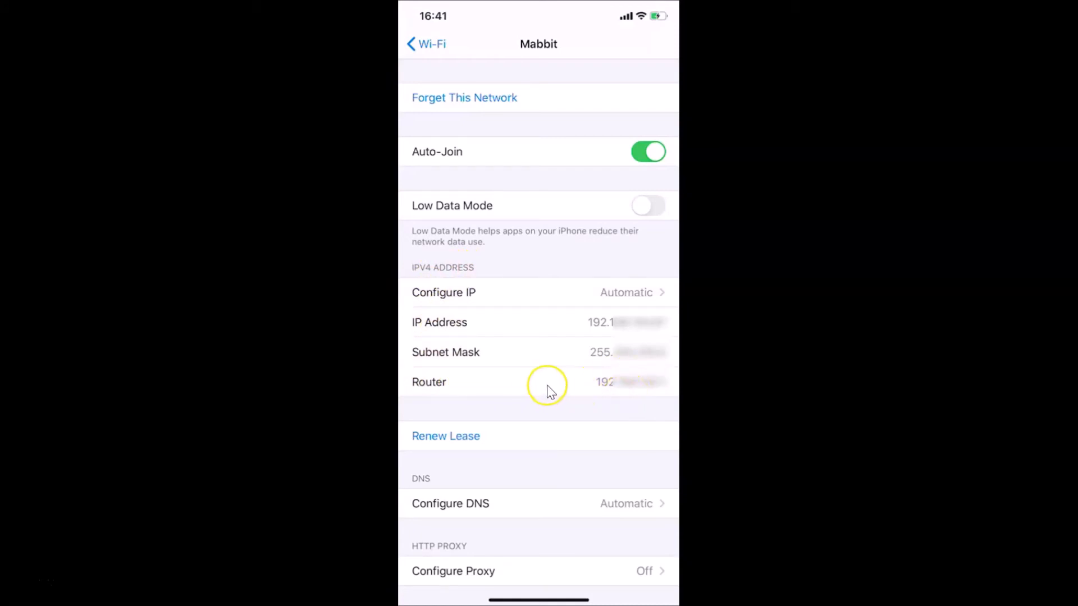
pyautogui.moveTo(621, 364)
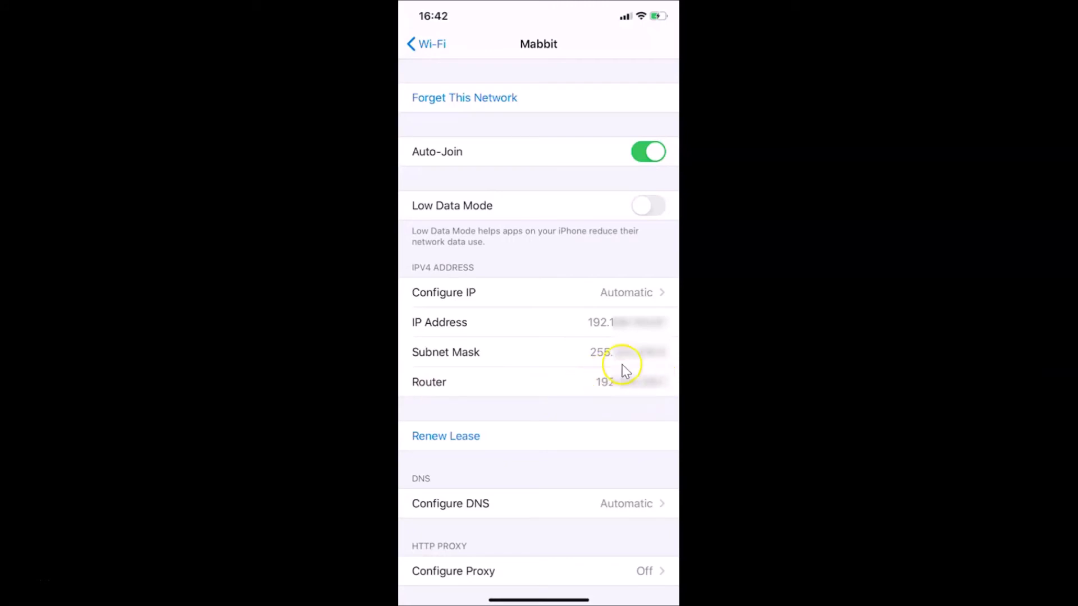
pyautogui.moveTo(590, 391)
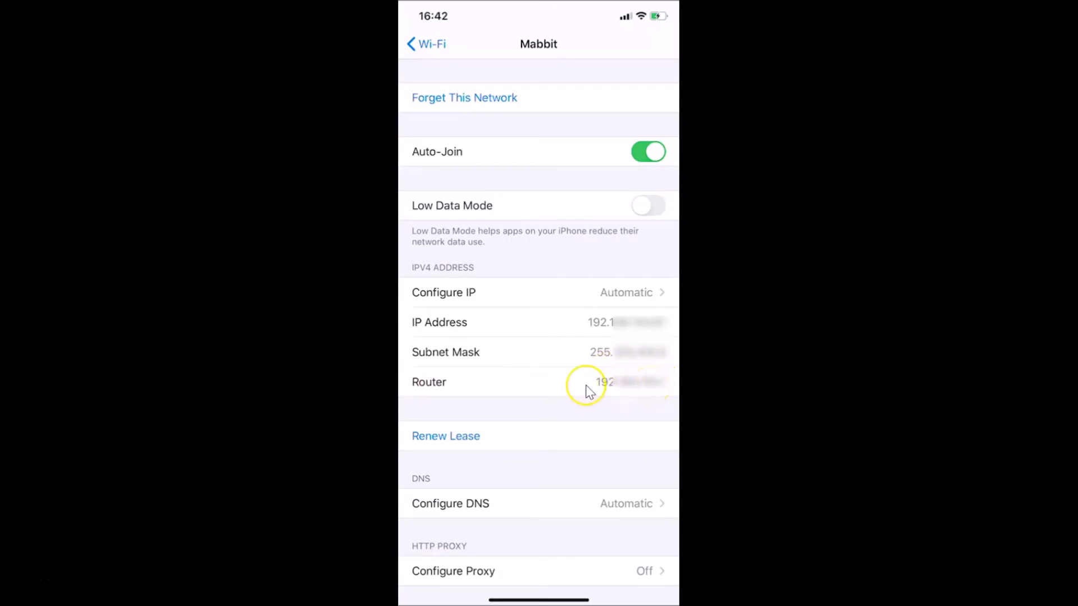